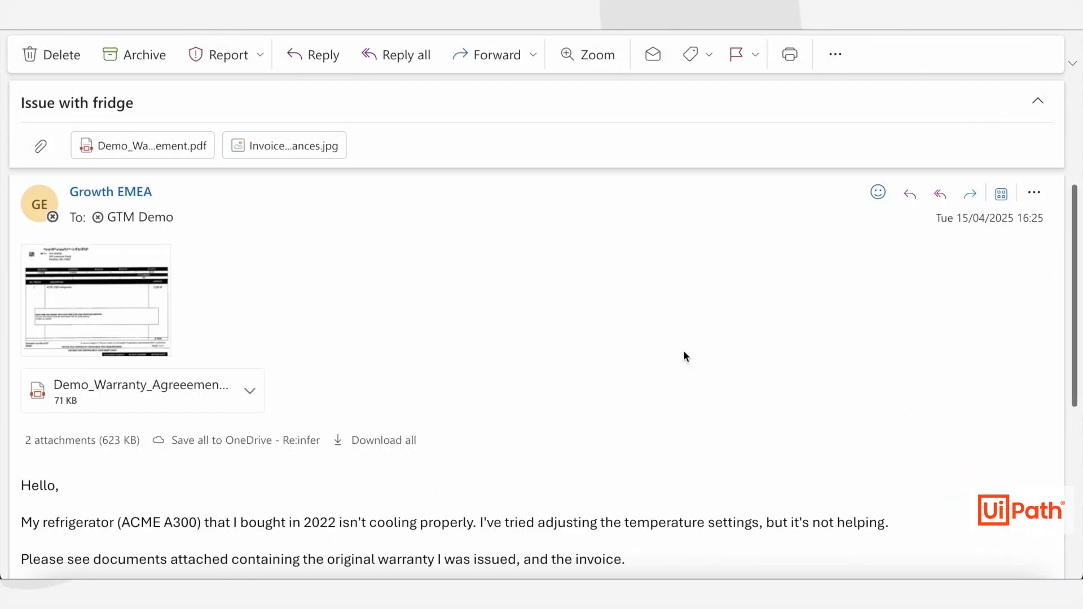
Step: Look over the Invoice_ACMEappliances.jpg preview, close it, and open Demo_Warranty_Agreeement.pdf
scroll("down", 3)
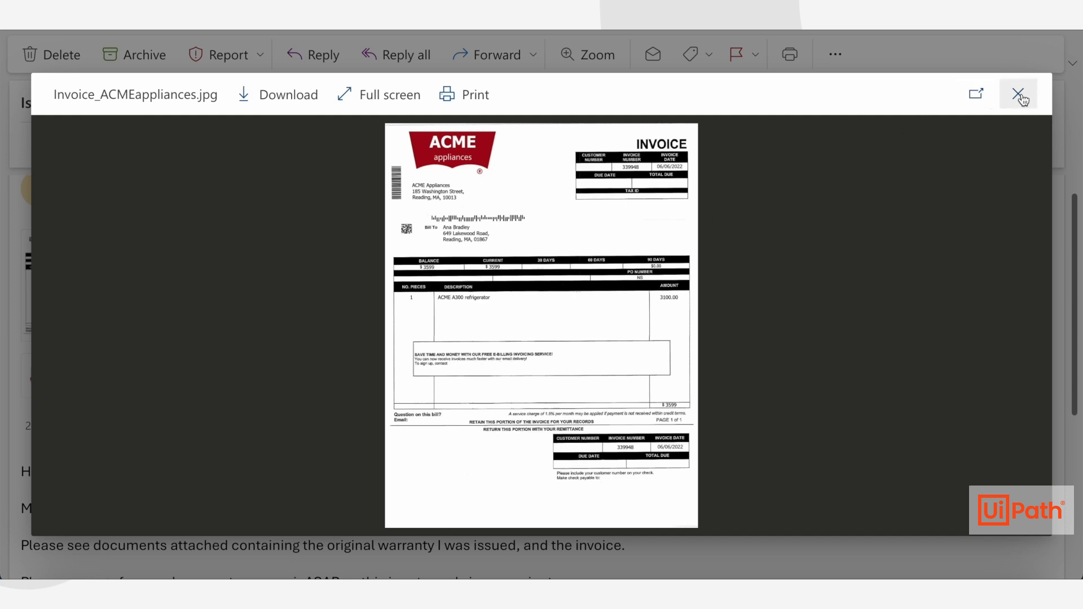
left_click(1018, 94)
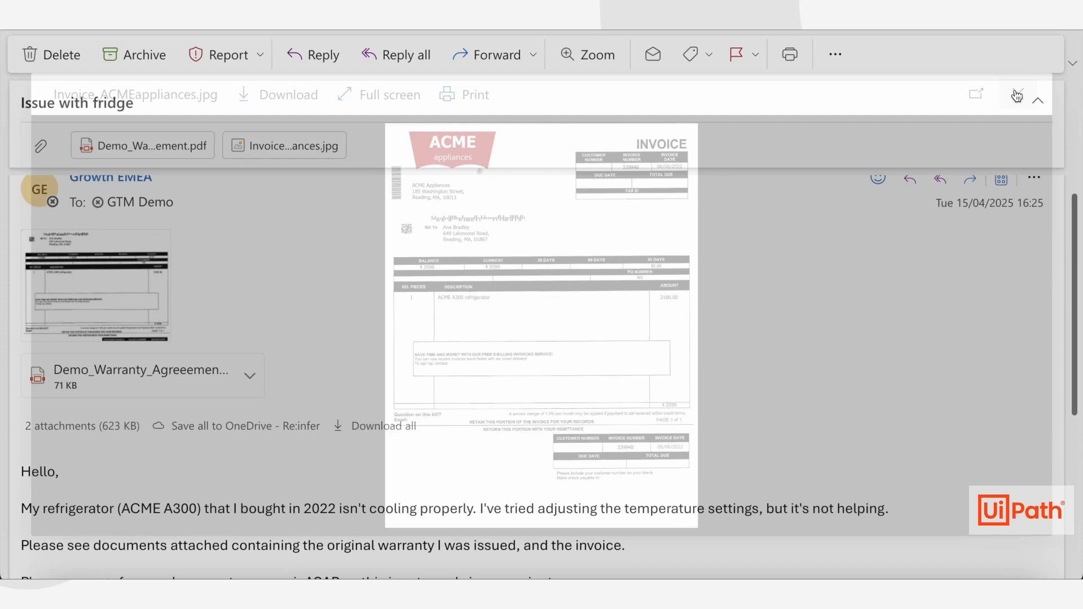
left_click(1017, 95)
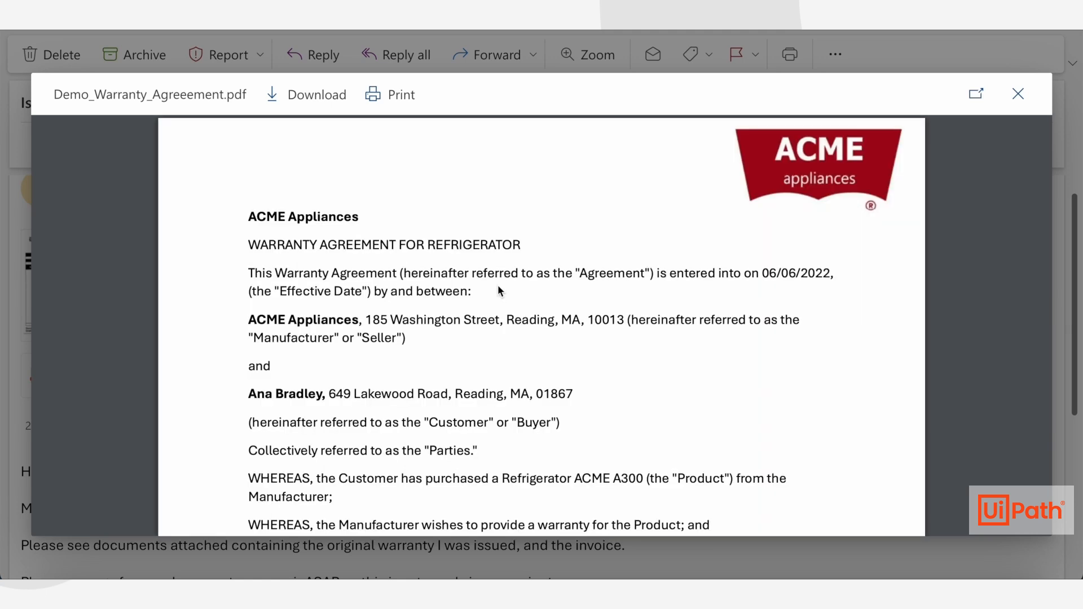
Step: Read the warranty agreement PDF through its final clause, then close the preview
scroll("down", 3)
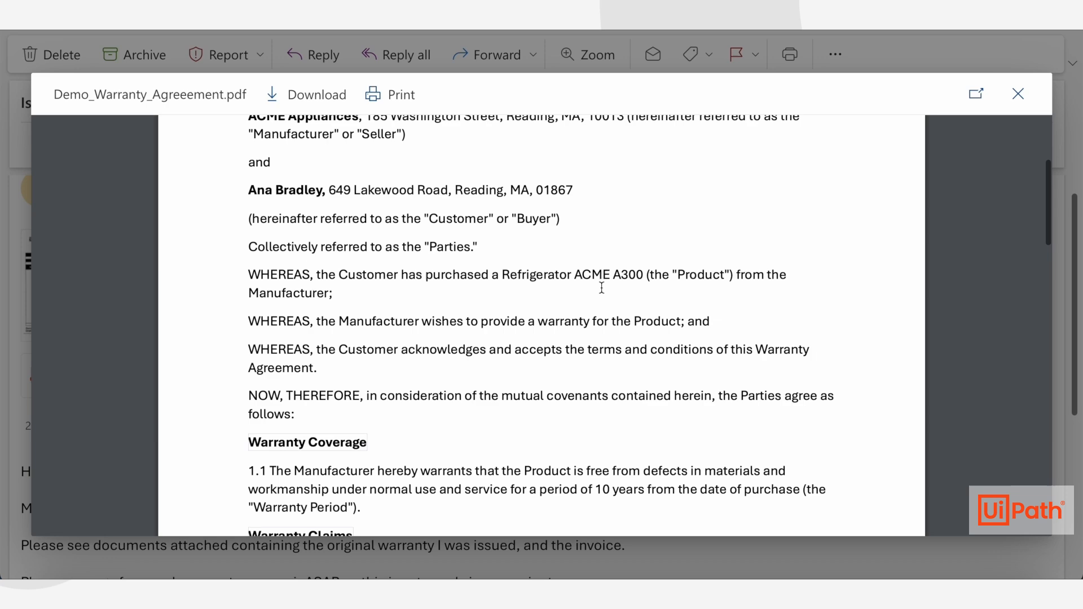
scroll("down", 3)
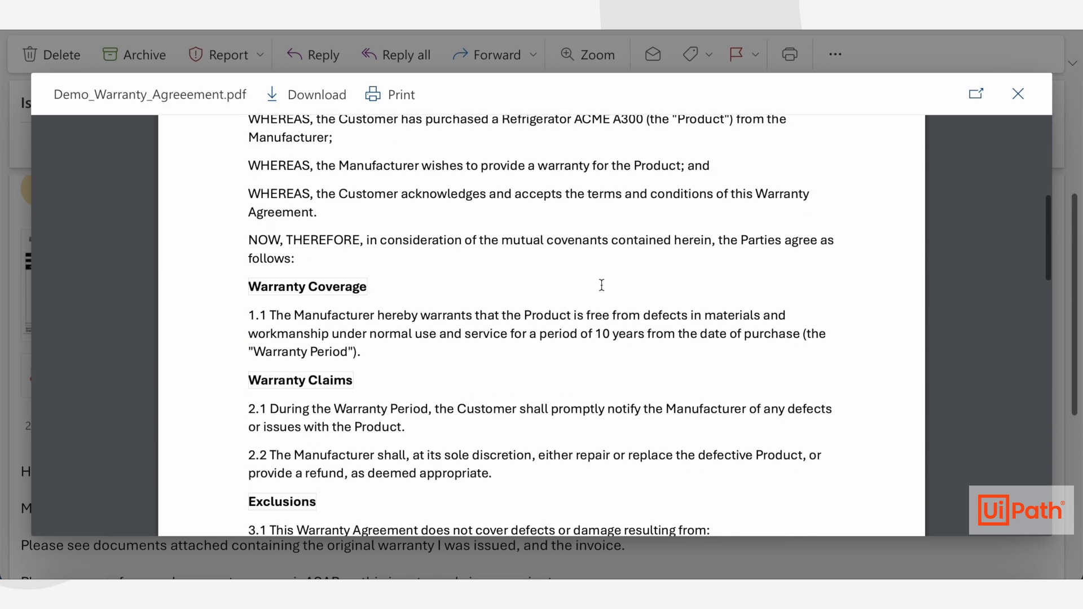
scroll("down", 3)
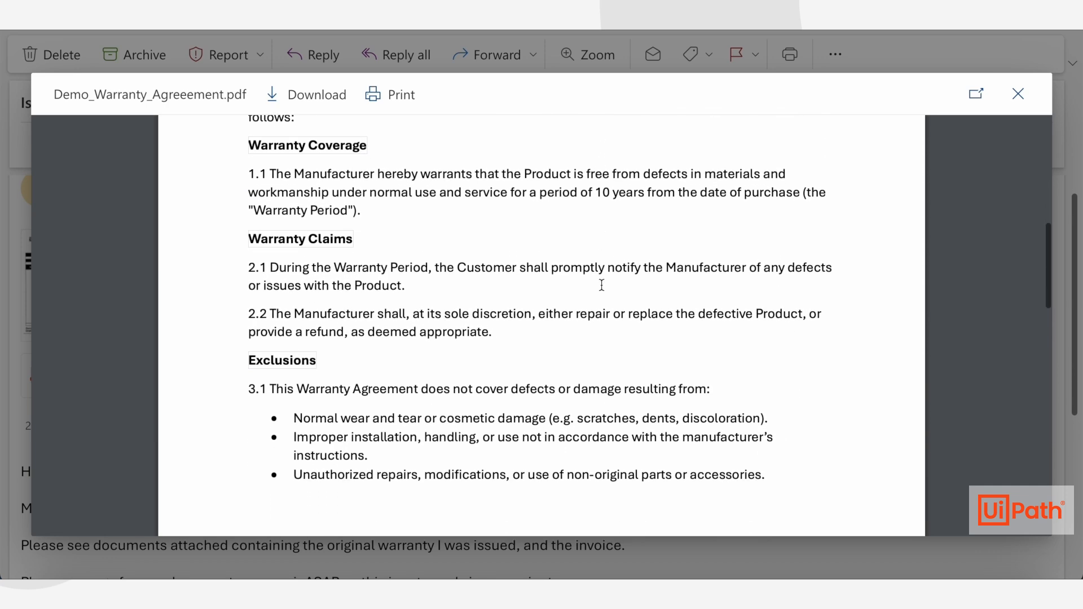
scroll("down", 3)
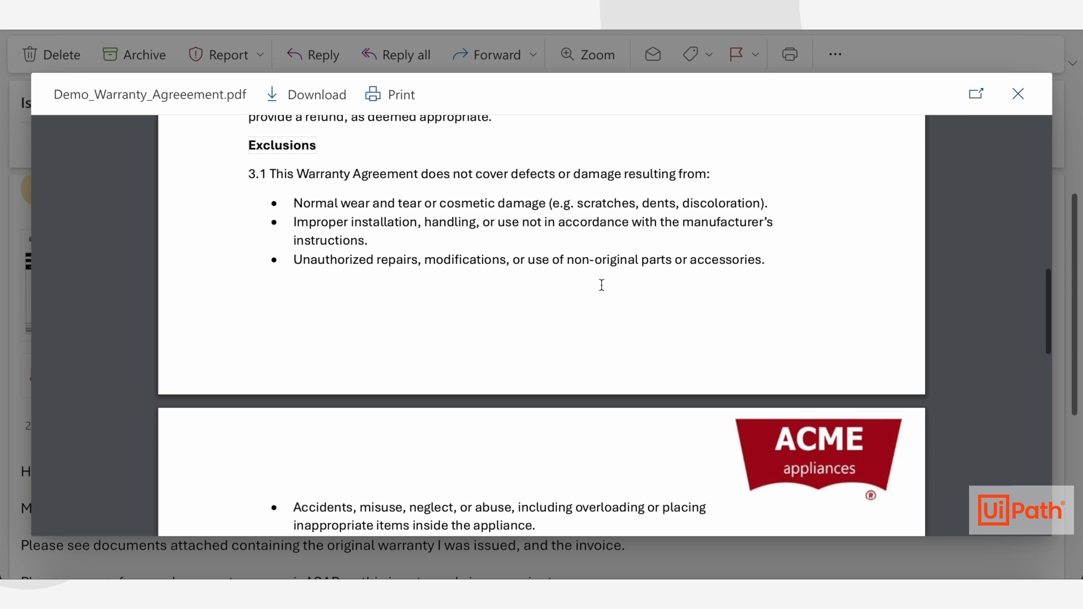
scroll("down", 3)
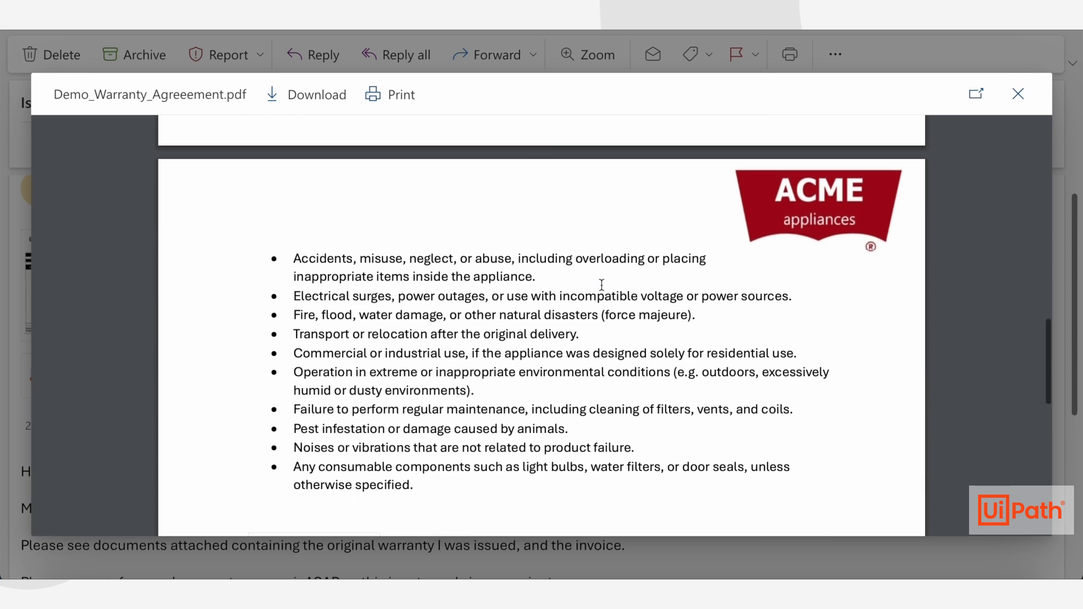
scroll("down", 3)
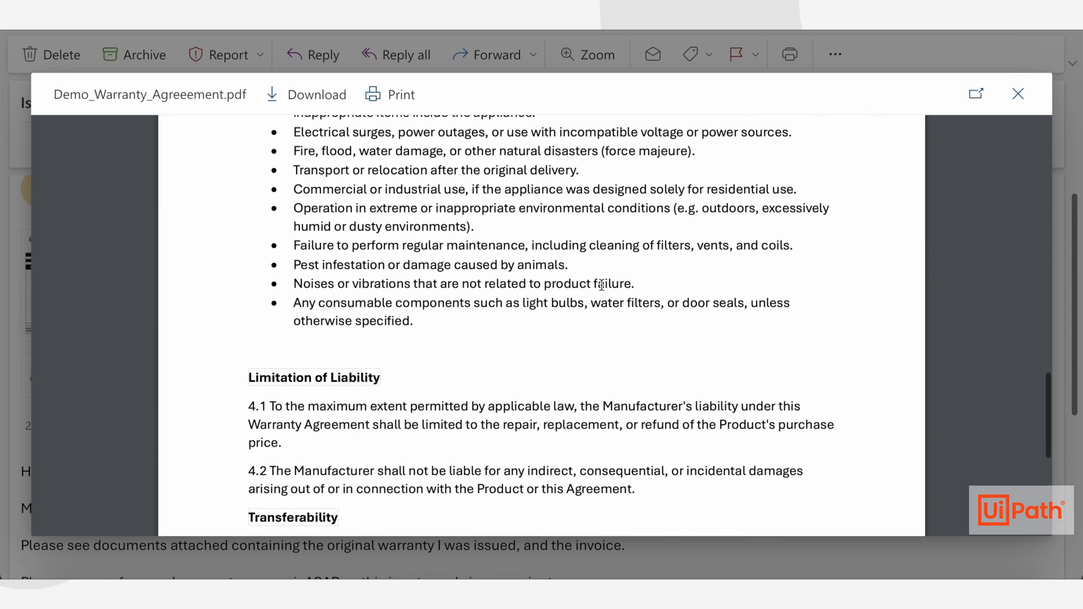
scroll("down", 3)
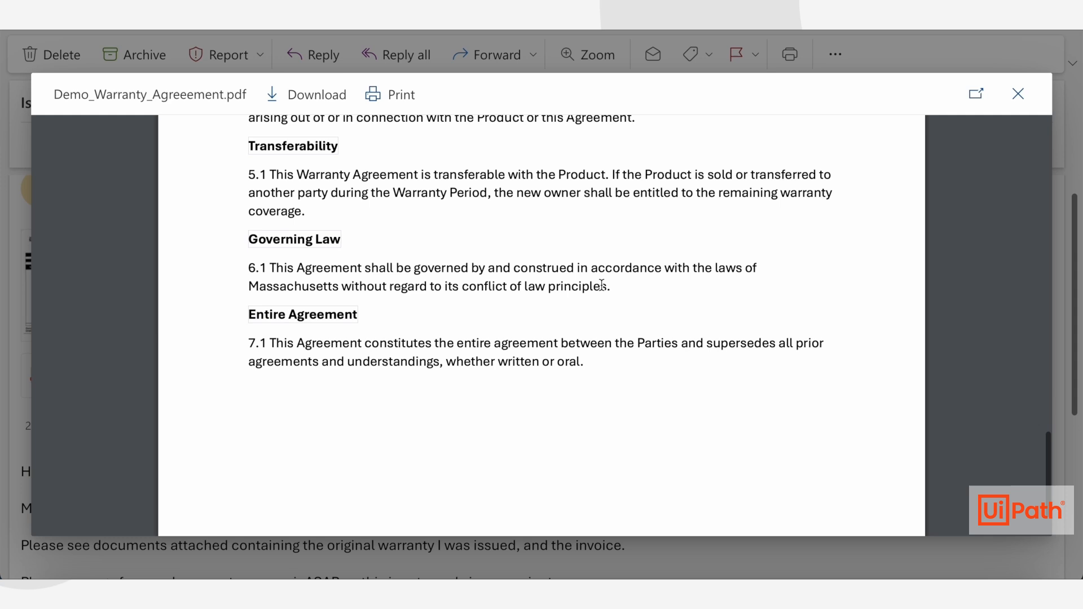
left_click(1017, 94)
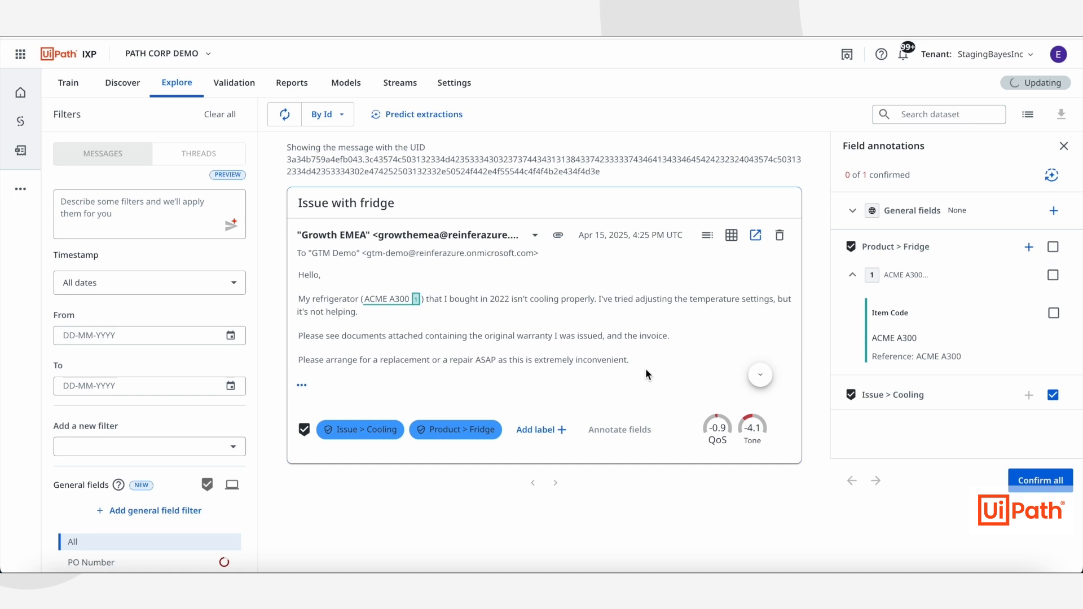
mouse_move(688, 438)
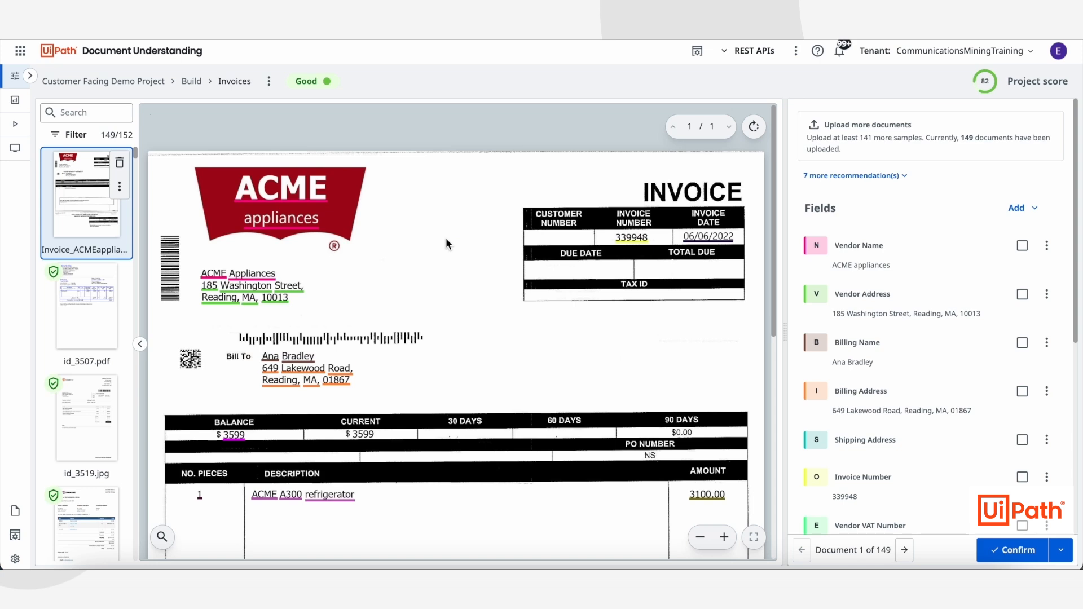
Step: Scroll the ACME invoice to review vendor, billing and invoice number fields in the Fields panel
scroll("down", 3)
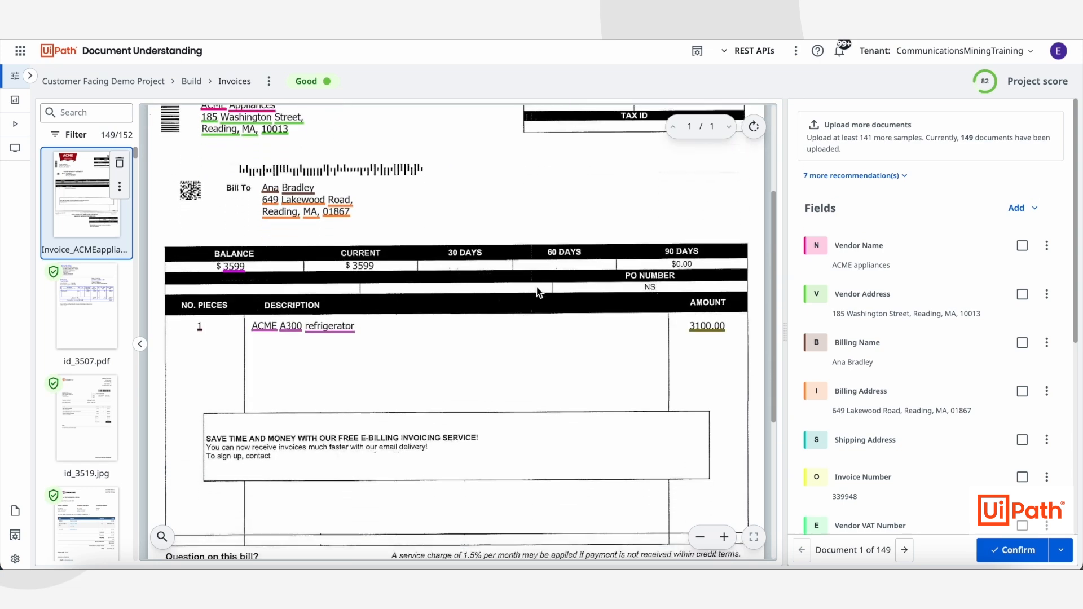
scroll("down", 3)
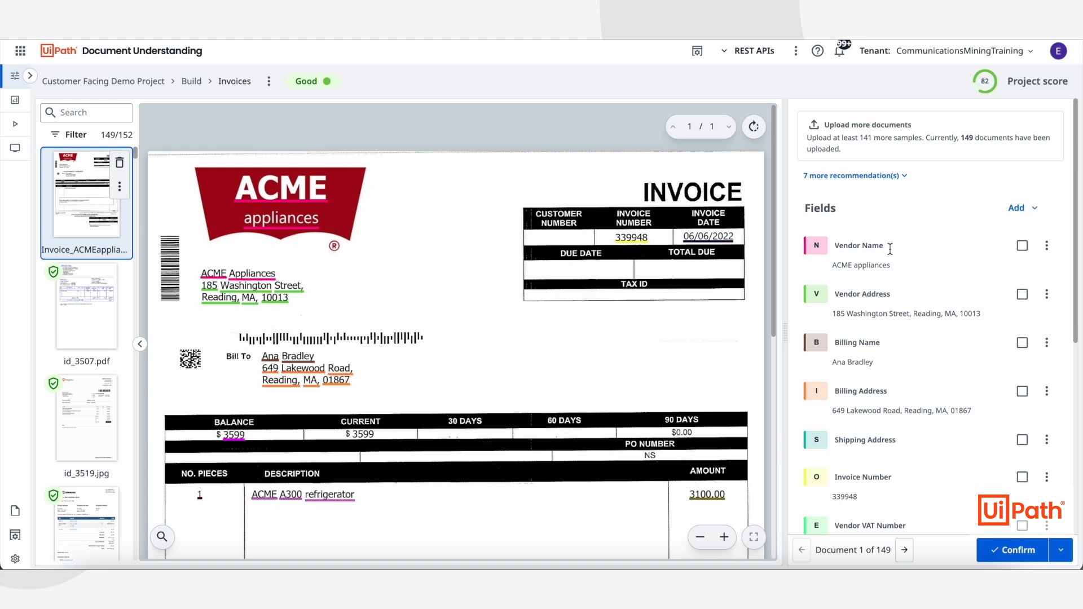
scroll("down", 3)
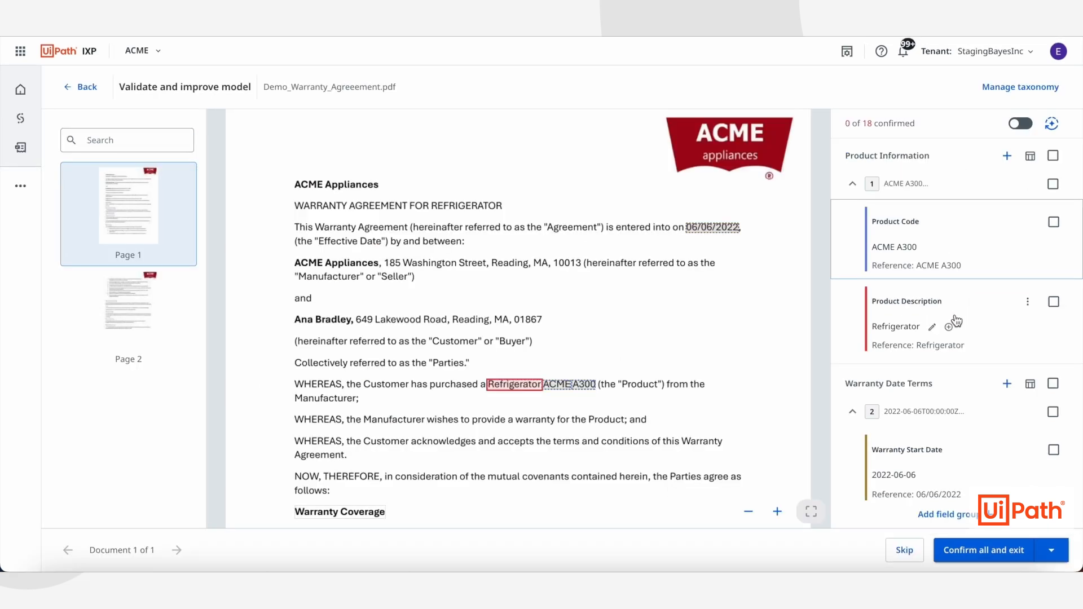
Step: Scroll the fields panel through Product Information and Warranty Date Terms: start 2022-06-06, end 2032-06-06, 10-year duration
scroll("down", 3)
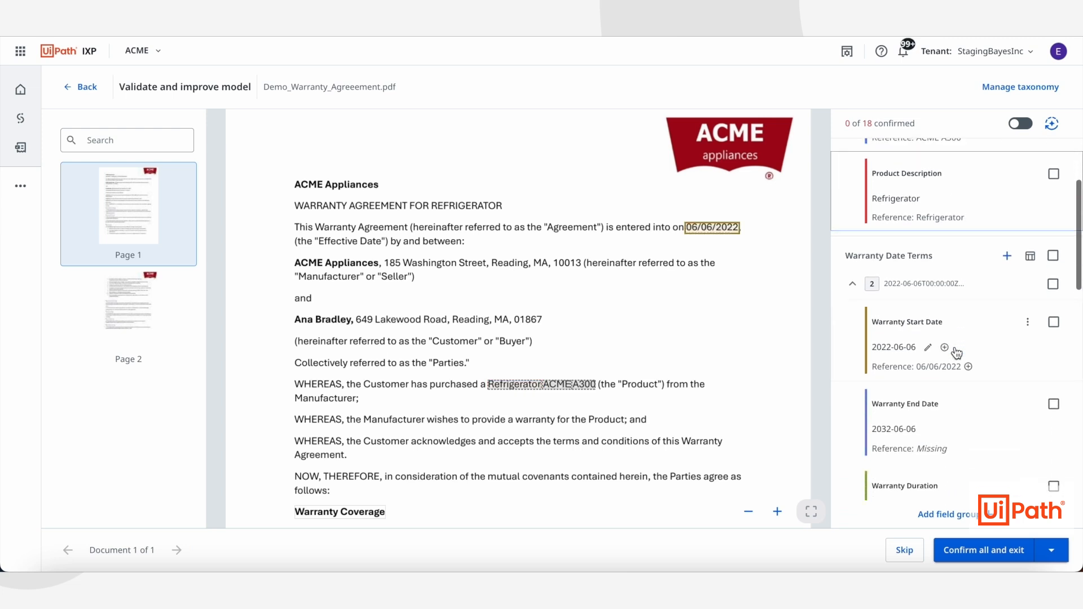
scroll("down", 3)
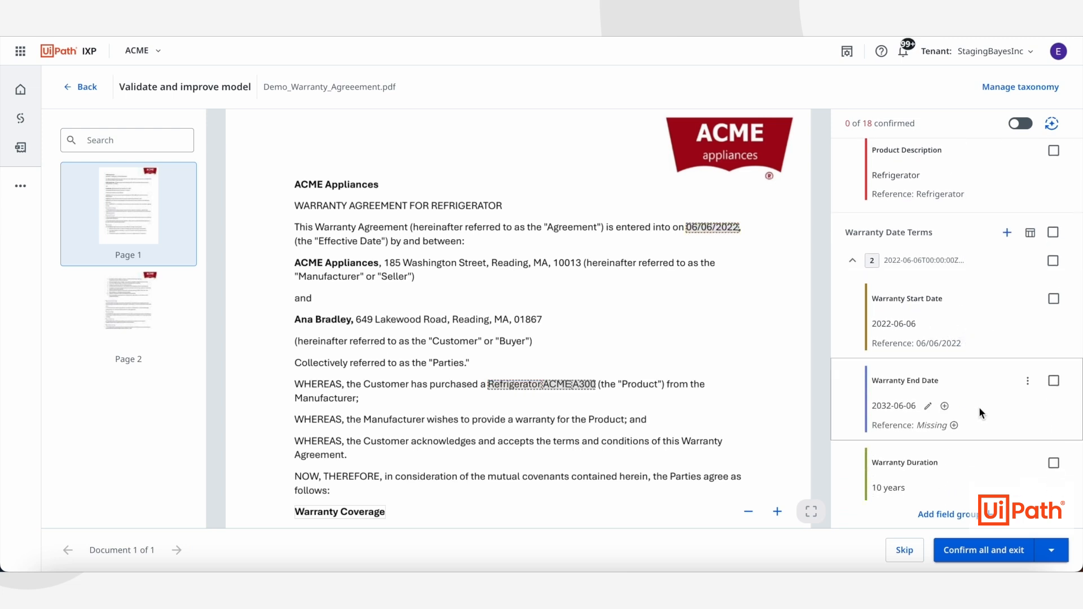
scroll("down", 3)
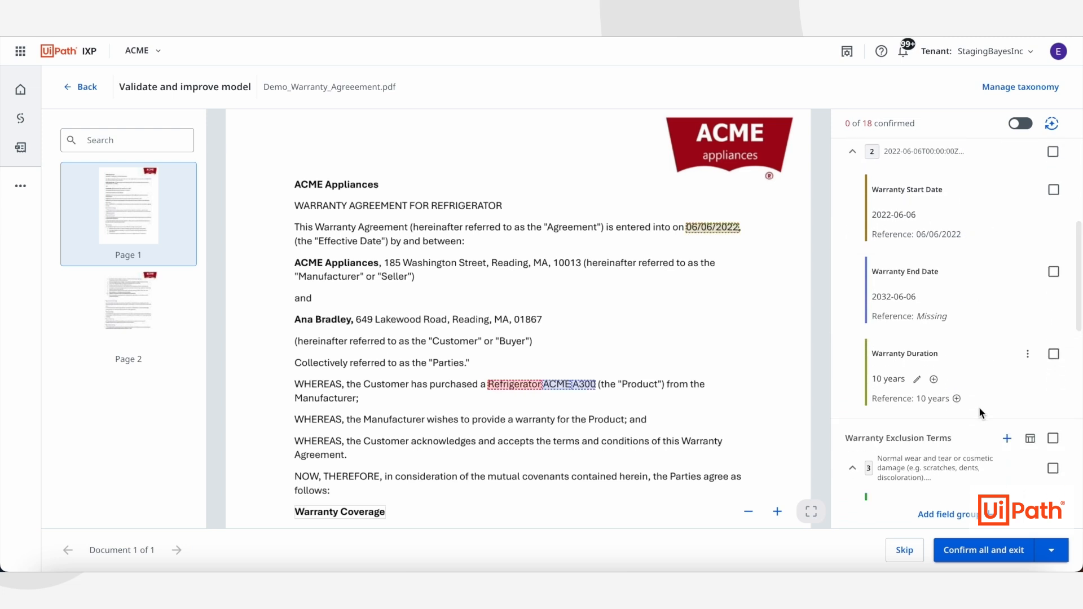
scroll("down", 3)
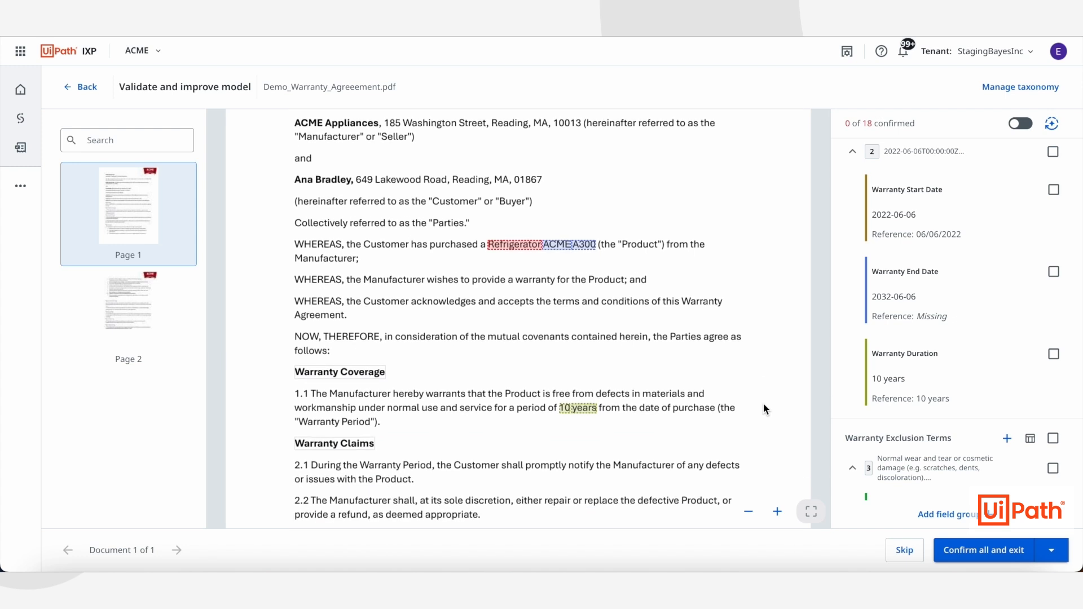
mouse_move(1022, 326)
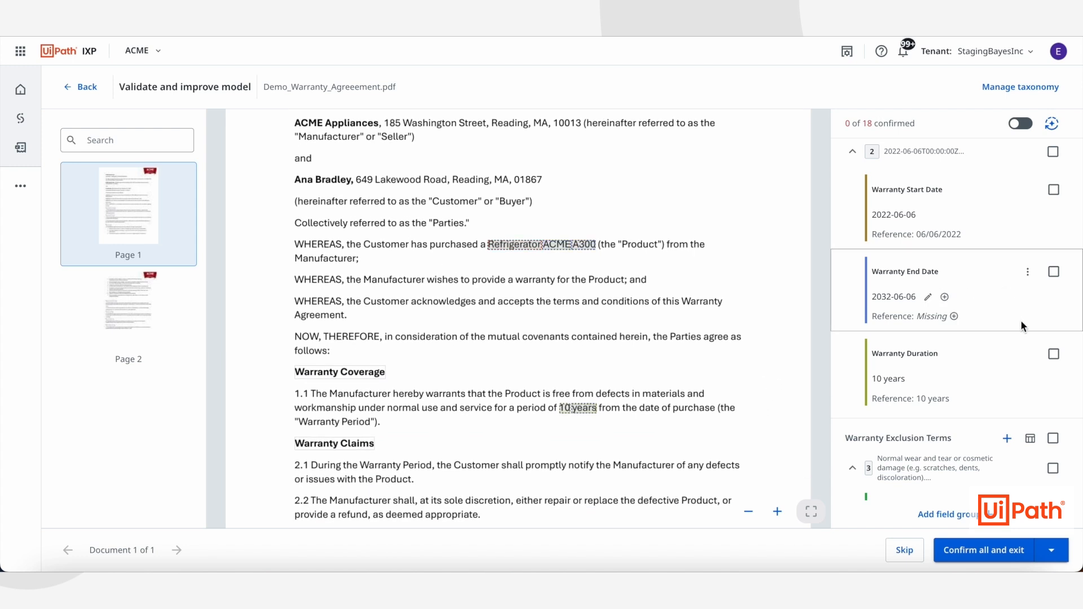